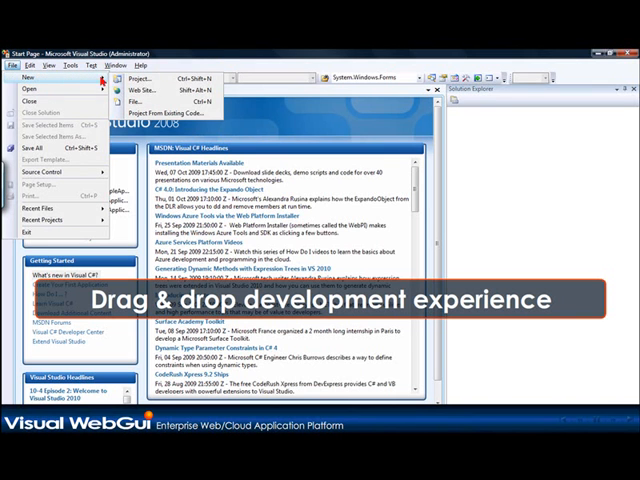
Create a new Visual C# Visual WebGui Application project named WebGUIApplication3.
{"action": "left_click", "coordinate": [137, 78]}
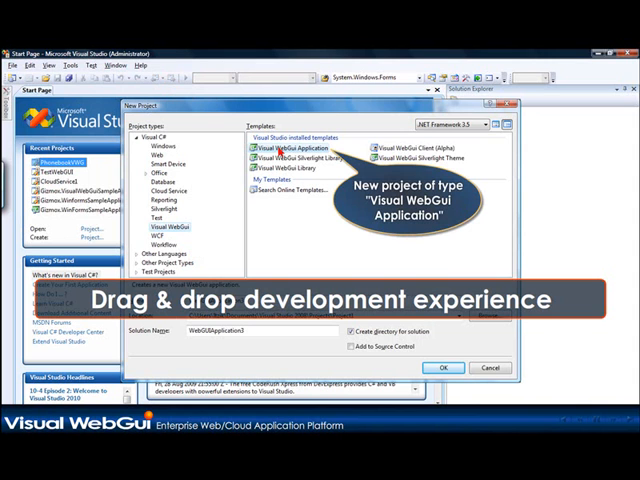
{"action": "left_click", "coordinate": [443, 367]}
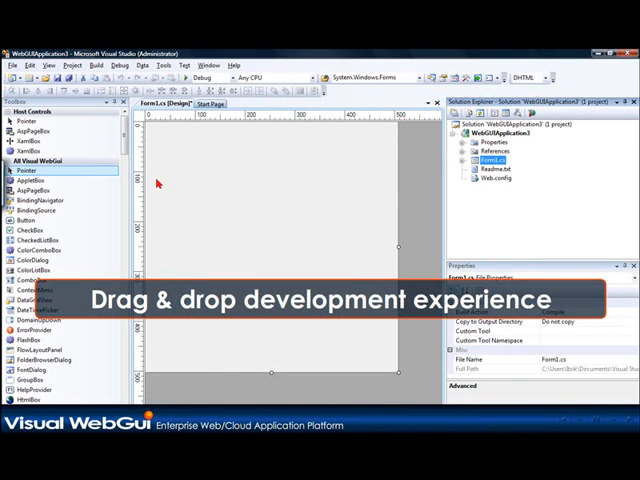
Place a ListView from the Toolbox onto Form1 and dock it to the Top.
{"action": "scroll", "scroll_direction": "down", "scroll_amount": 3}
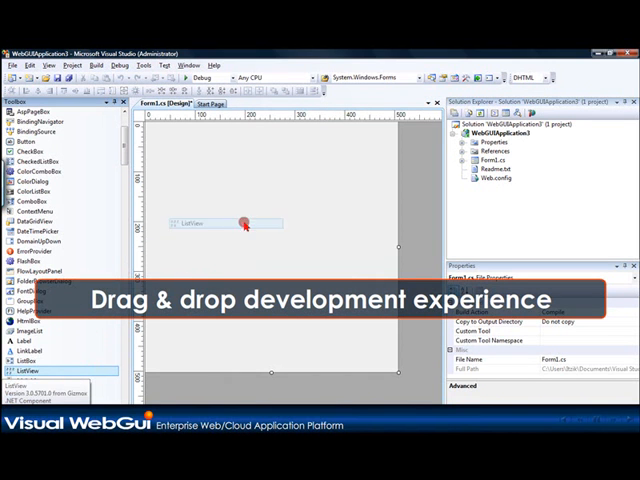
{"action": "left_click_drag", "start_coordinate": [245, 222], "coordinate": [285, 178]}
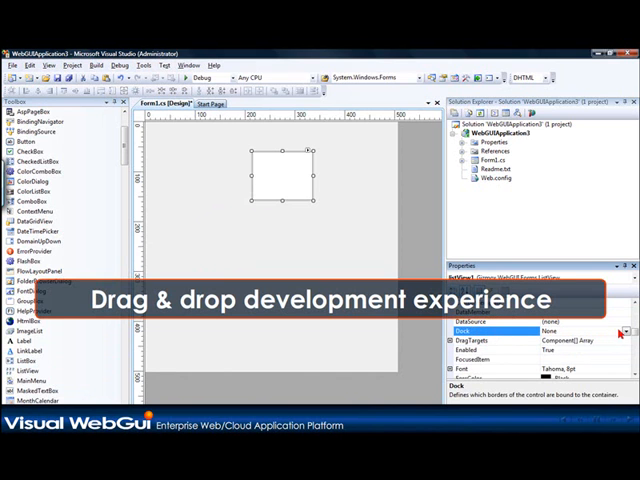
{"action": "left_click", "coordinate": [626, 340]}
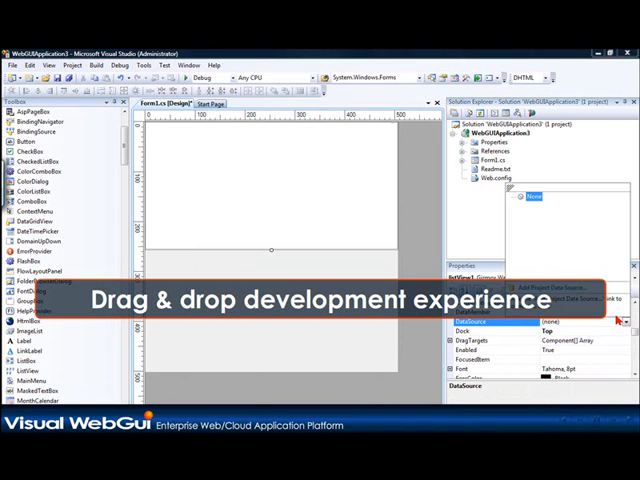
Add a project data source of type Object bound to the Customer class for the ListView.
{"action": "left_click", "coordinate": [525, 286]}
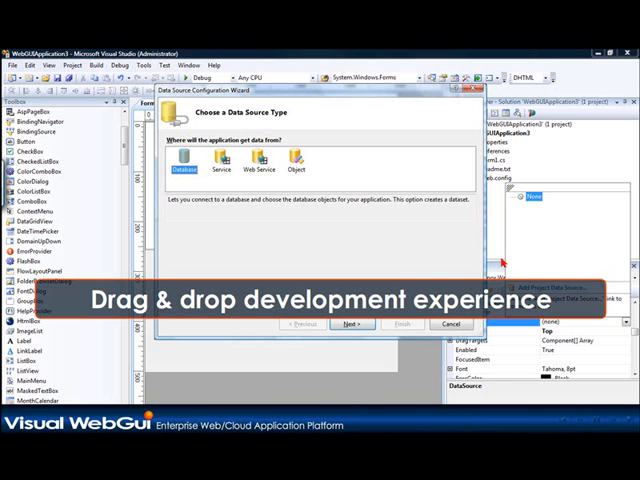
{"action": "left_click", "coordinate": [352, 323]}
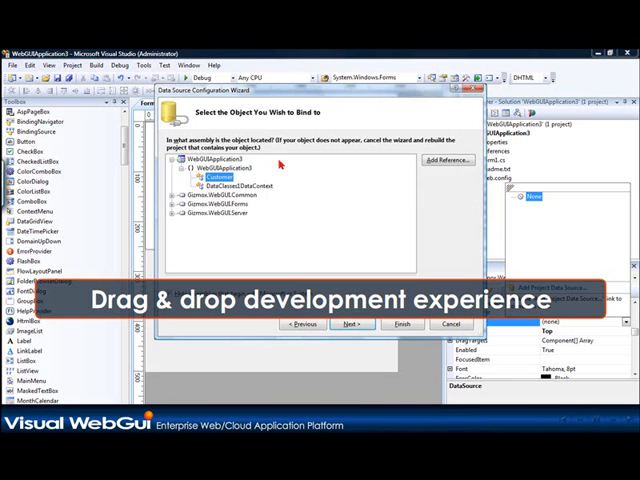
{"action": "left_click", "coordinate": [351, 324]}
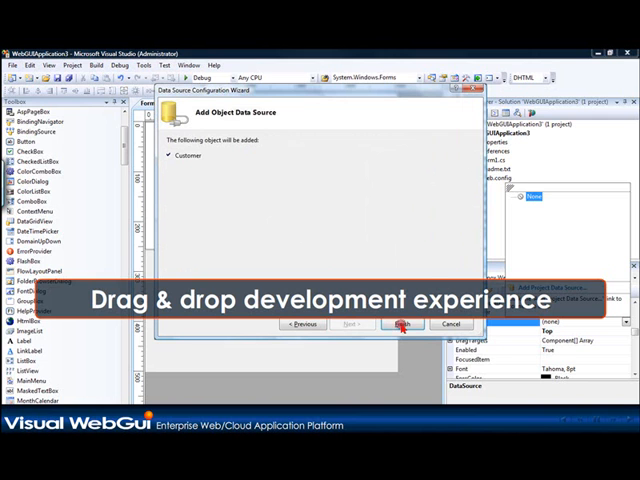
{"action": "left_click", "coordinate": [398, 324]}
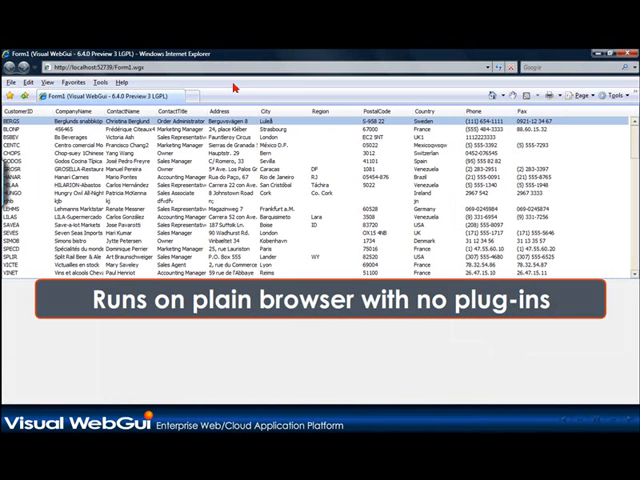
{"action": "scroll", "scroll_direction": "down", "scroll_amount": 3}
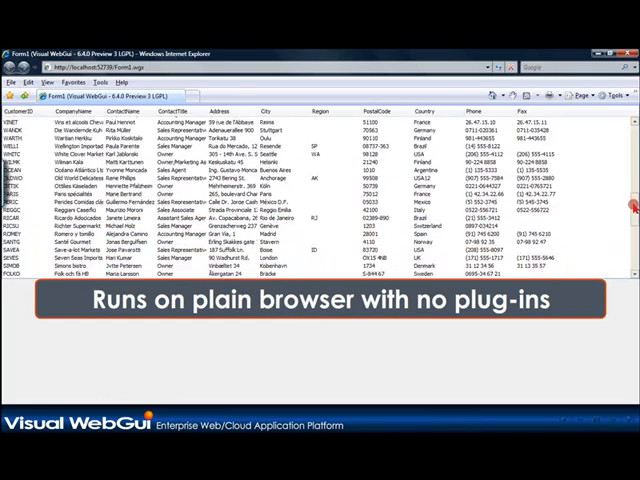
{"action": "scroll", "scroll_direction": "down", "scroll_amount": 3}
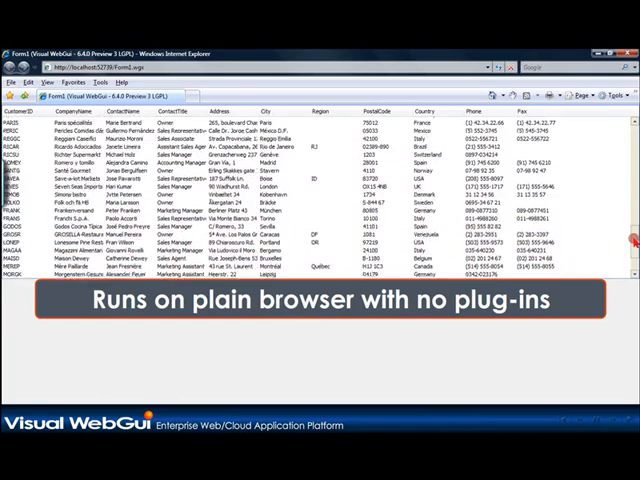
{"action": "scroll", "scroll_direction": "down", "scroll_amount": 3}
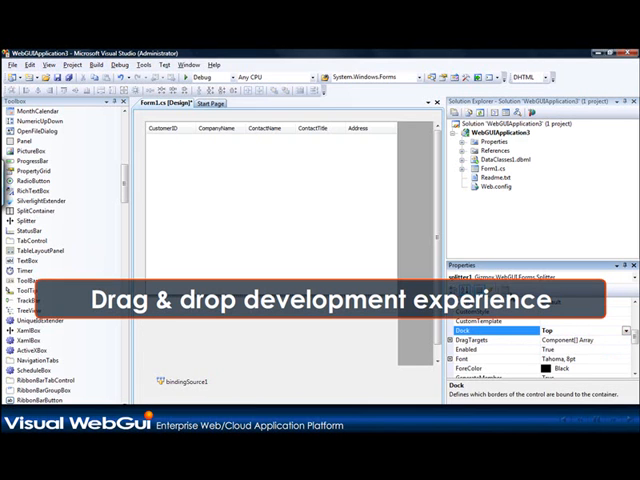
{"action": "mouse_move", "coordinate": [277, 142]}
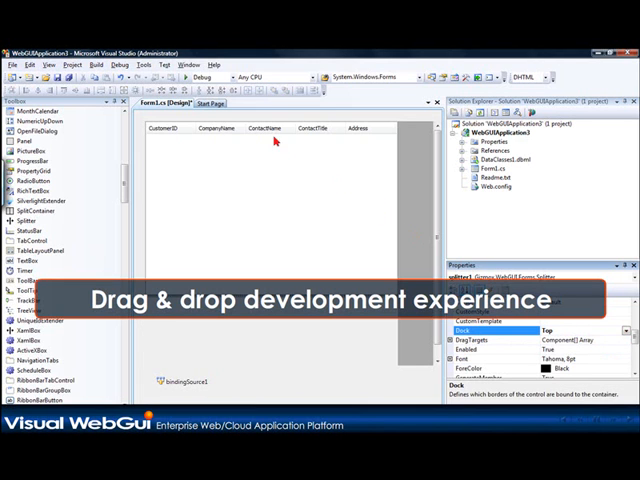
Start debugging so the form with the splitter under the customer list runs in Internet Explorer.
{"action": "left_click", "coordinate": [184, 76]}
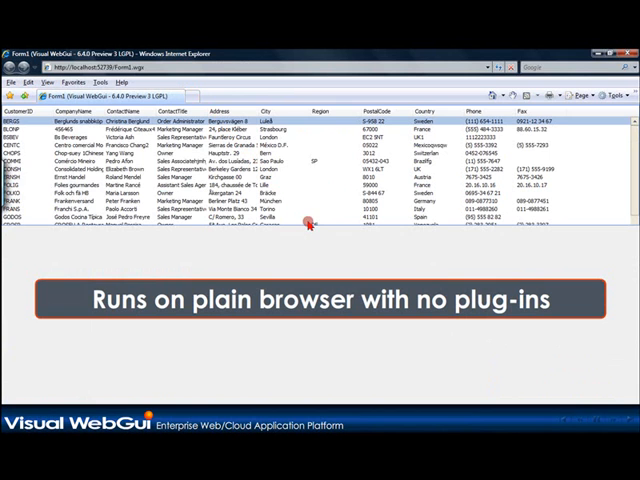
{"action": "scroll", "scroll_direction": "down", "scroll_amount": 3}
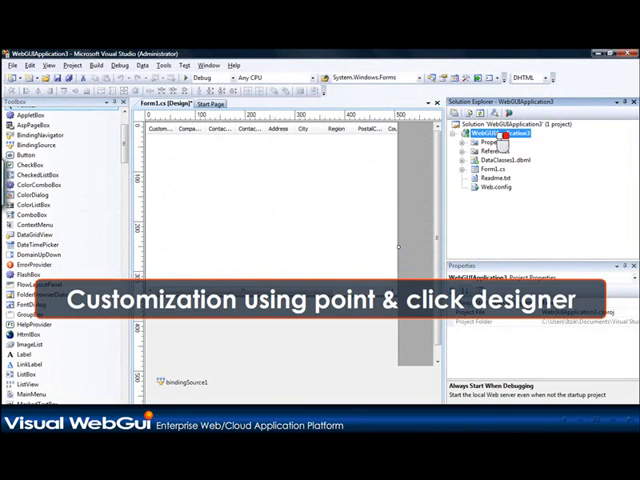
Choose Add > New Item from the WebGUIApplication3 project's context menu in Solution Explorer.
{"action": "right_click", "coordinate": [500, 134]}
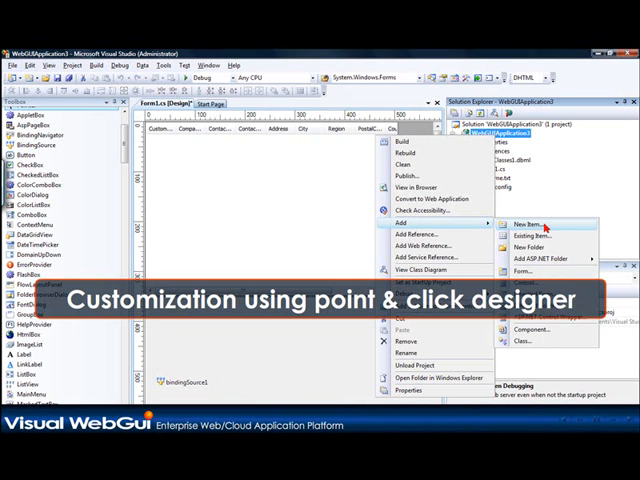
{"action": "left_click", "coordinate": [529, 224]}
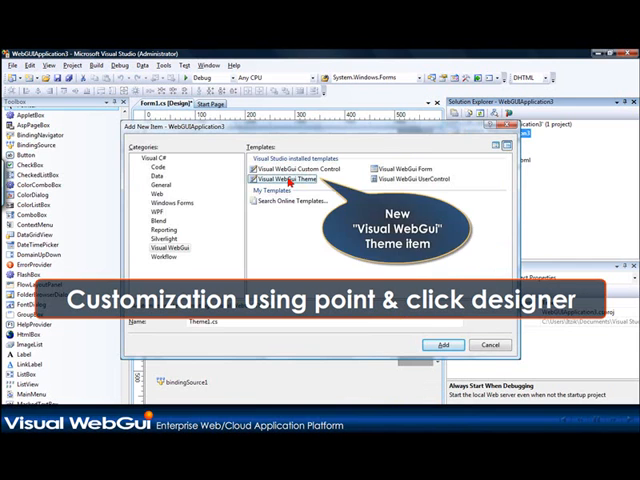
Add a Visual WebGui Theme item named Theme1.cs to the project.
{"action": "left_click", "coordinate": [442, 344]}
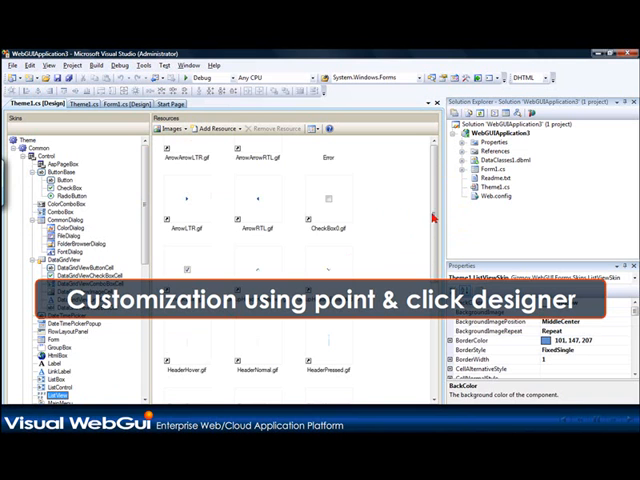
{"action": "scroll", "scroll_direction": "down", "scroll_amount": 3}
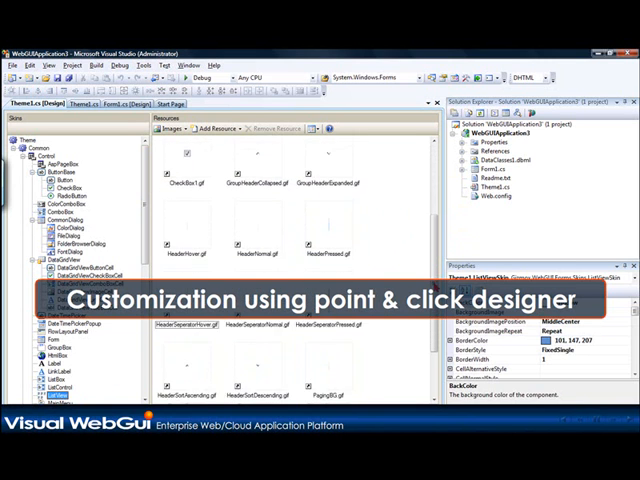
{"action": "scroll", "scroll_direction": "down", "scroll_amount": 3}
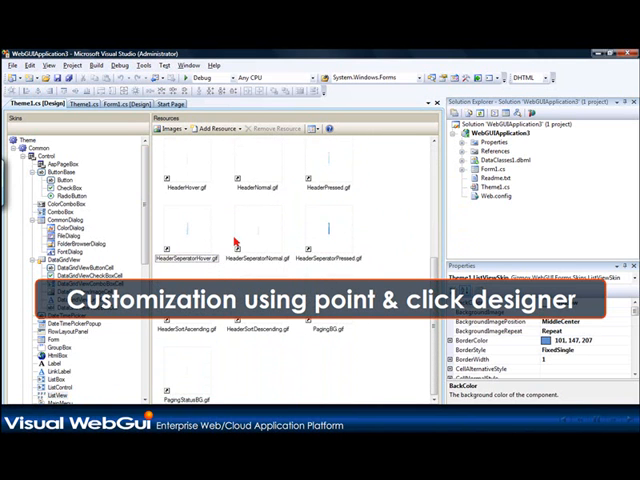